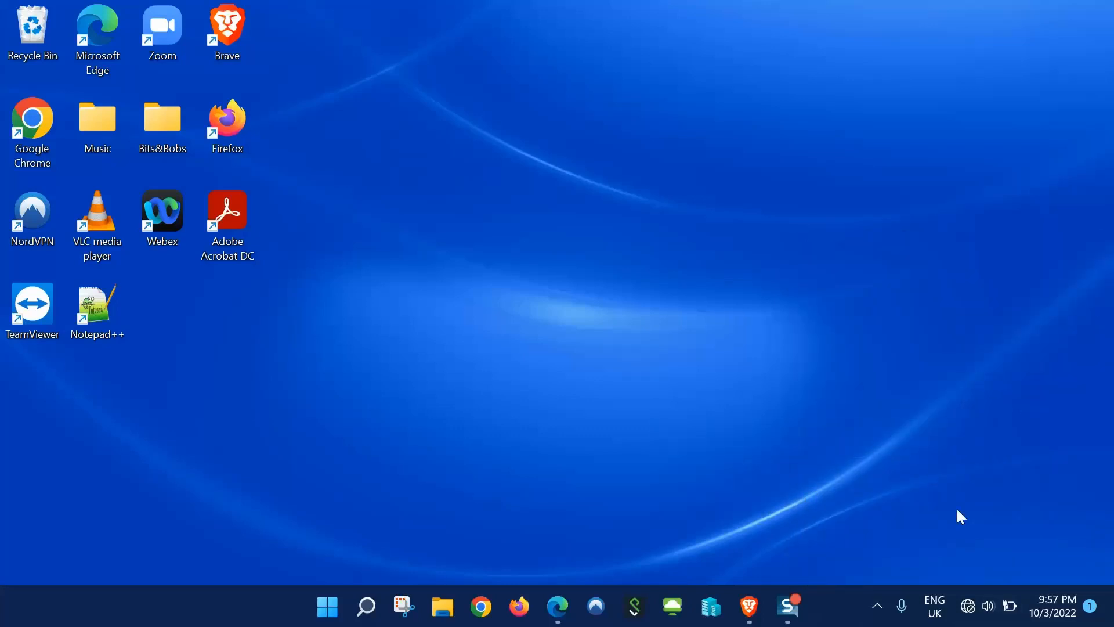
Check quick settings and confirm the Wi-Fi button is missing
{"action": "left_click", "coordinate": [988, 606]}
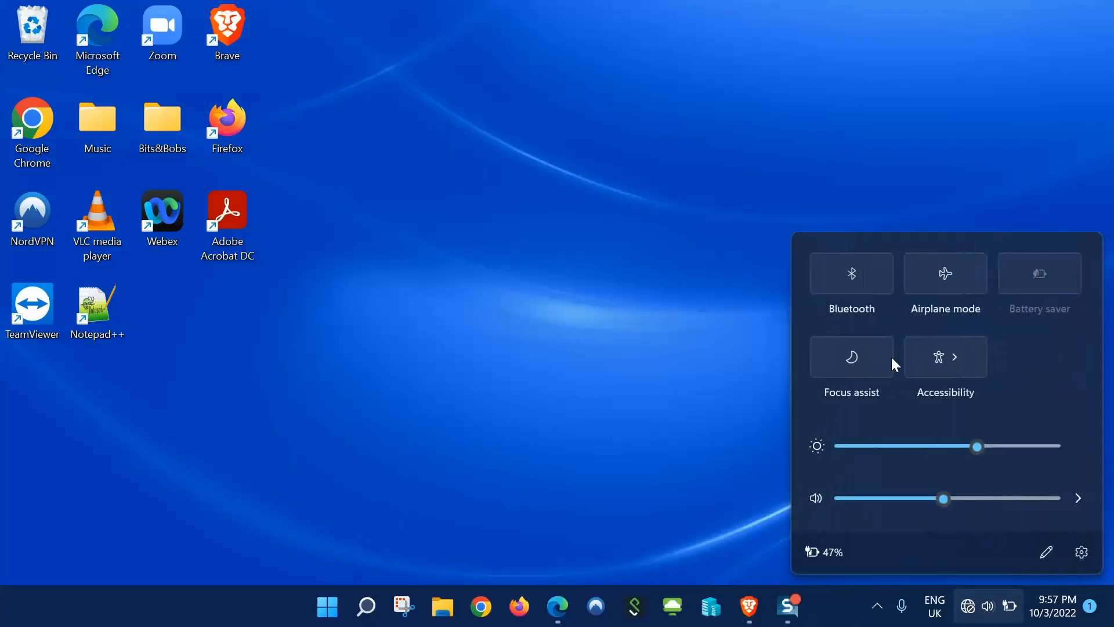
{"action": "mouse_move", "coordinate": [914, 419]}
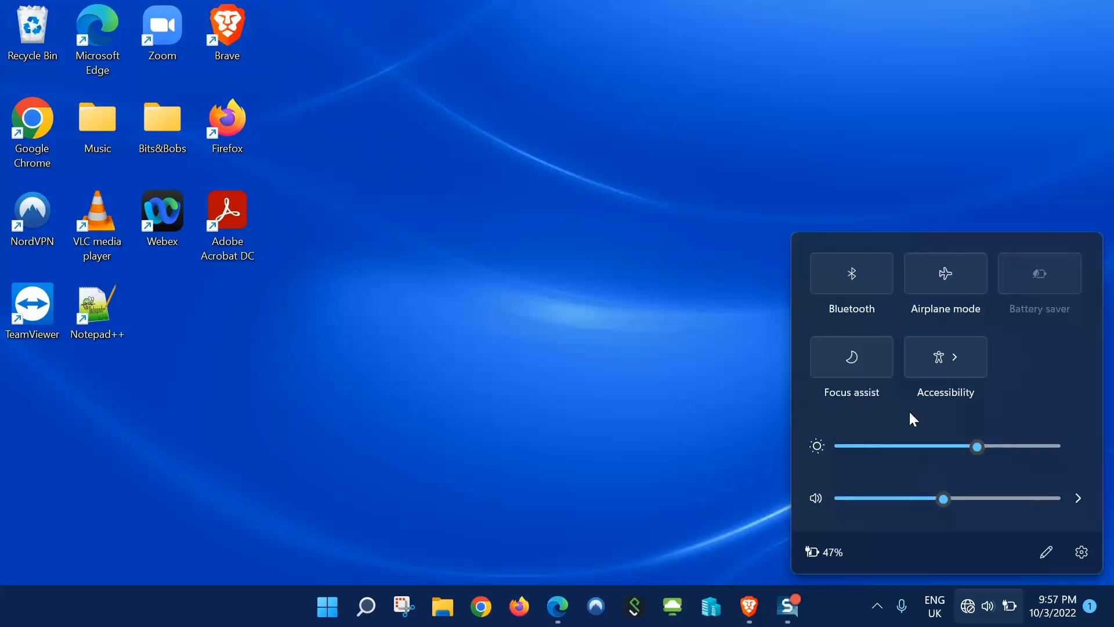
{"action": "mouse_move", "coordinate": [547, 375]}
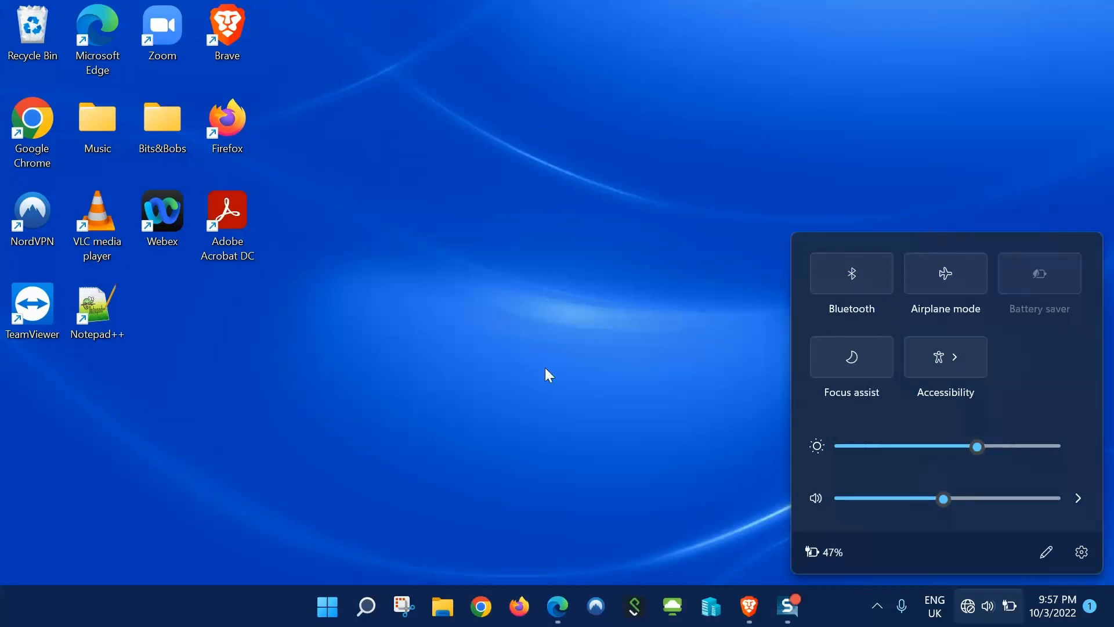
{"action": "left_click", "coordinate": [366, 606]}
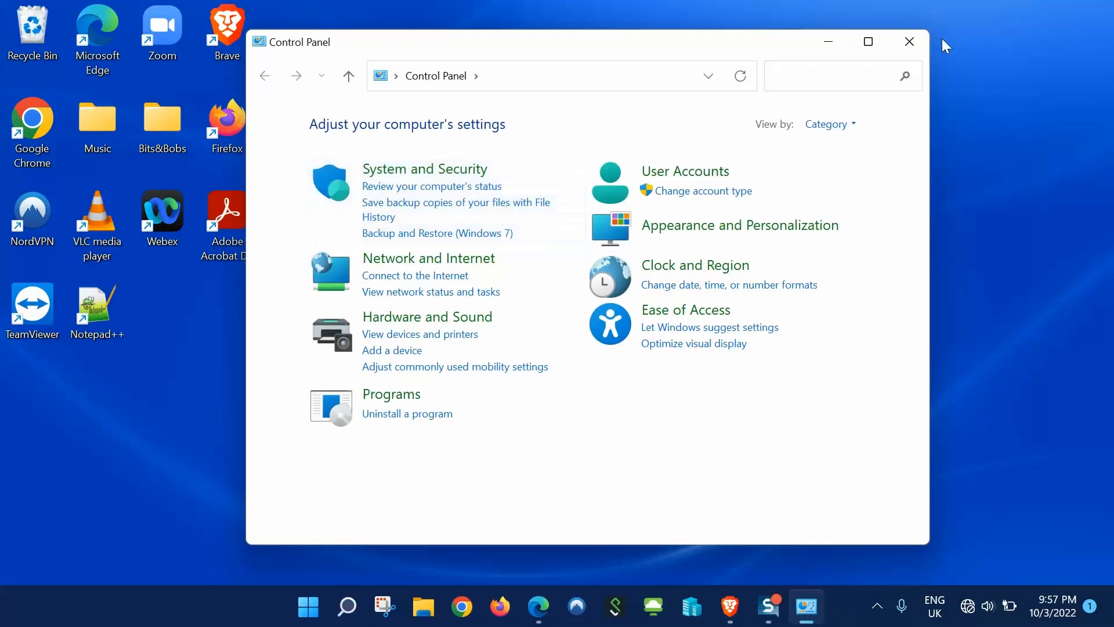
{"action": "mouse_move", "coordinate": [827, 127]}
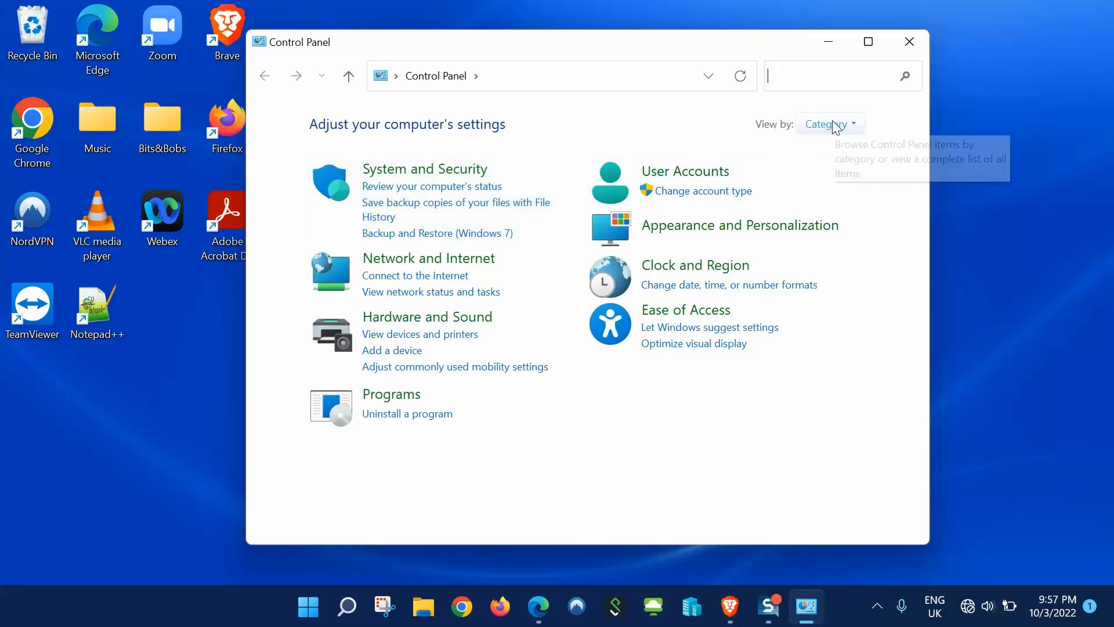
Switch Control Panel's View by from Category to Small icons
{"action": "left_click", "coordinate": [830, 125]}
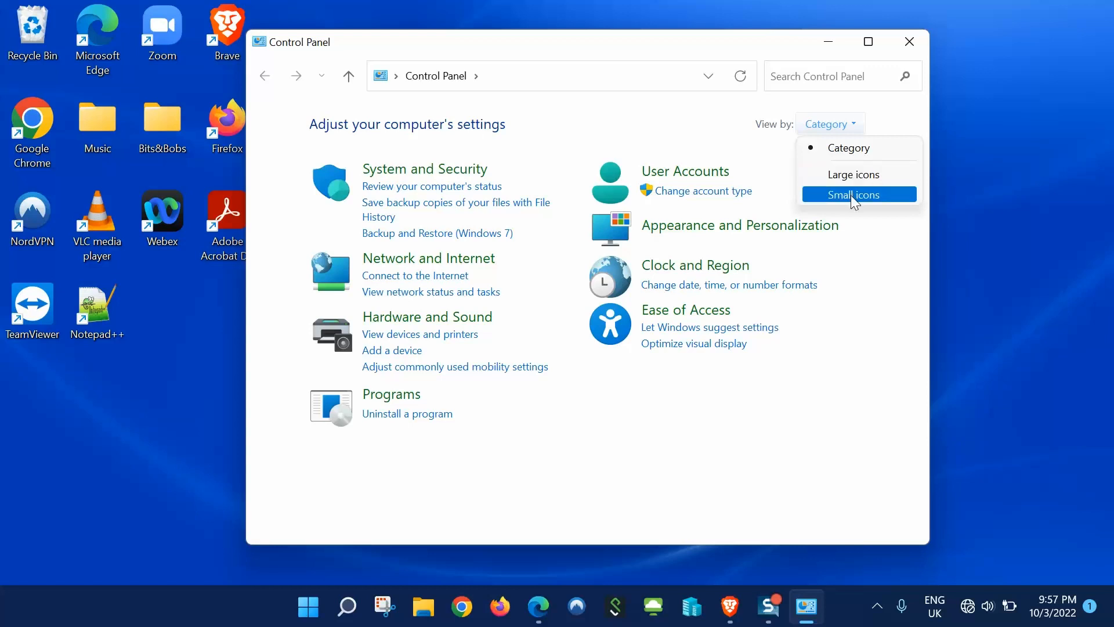
{"action": "left_click", "coordinate": [853, 194]}
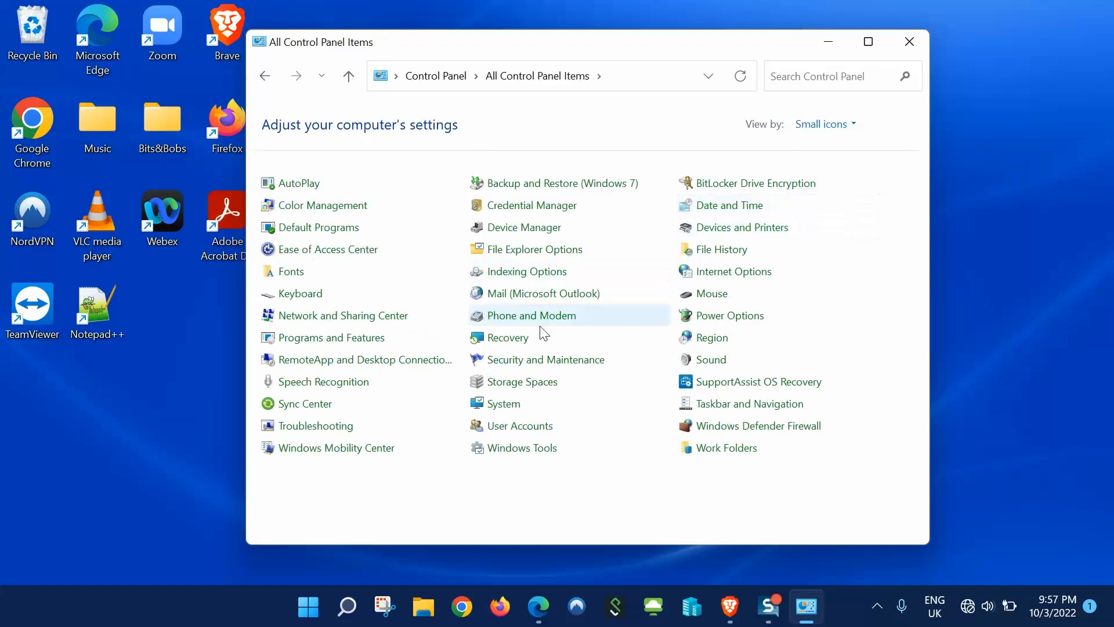
{"action": "mouse_move", "coordinate": [343, 315]}
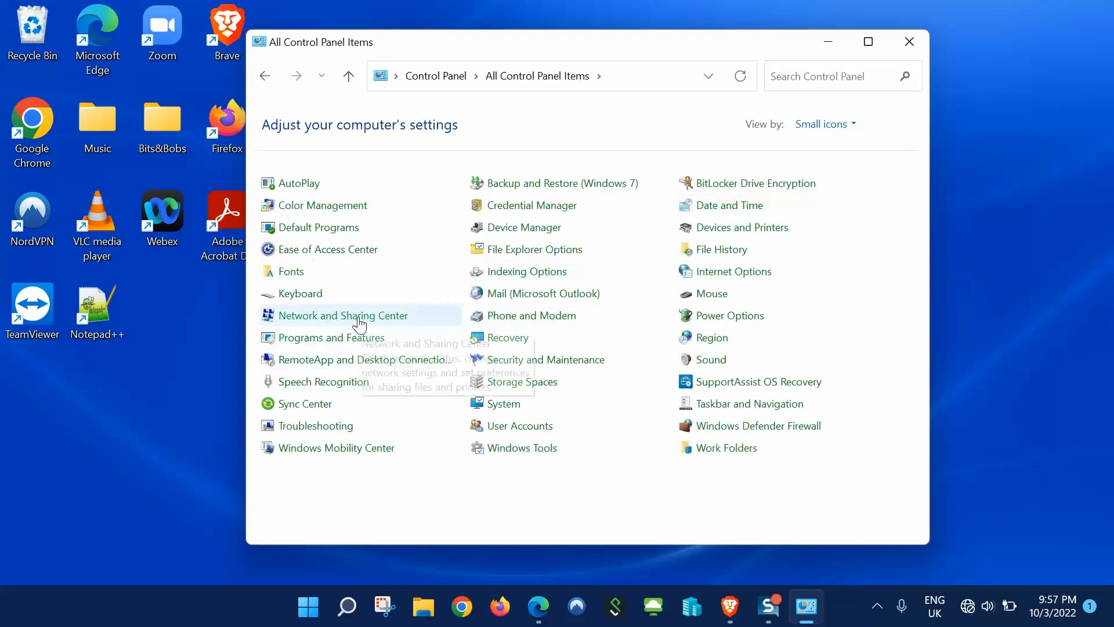
Go to Network and Sharing Center and then Change adapter settings to reach Network Connections
{"action": "left_click", "coordinate": [344, 315]}
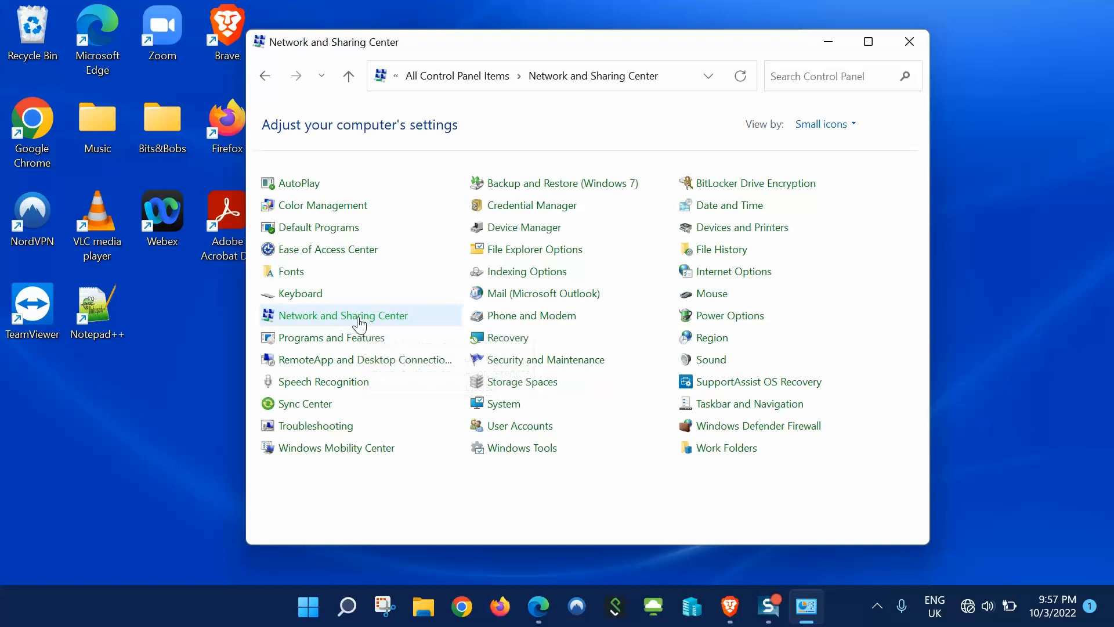
{"action": "left_click", "coordinate": [343, 314]}
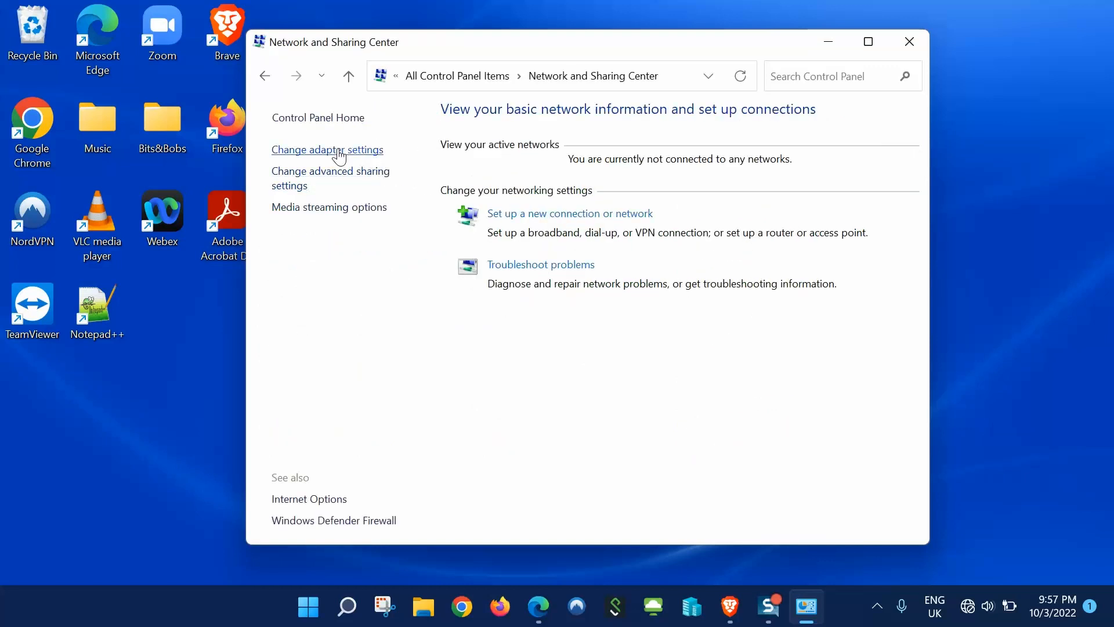
{"action": "mouse_move", "coordinate": [348, 154]}
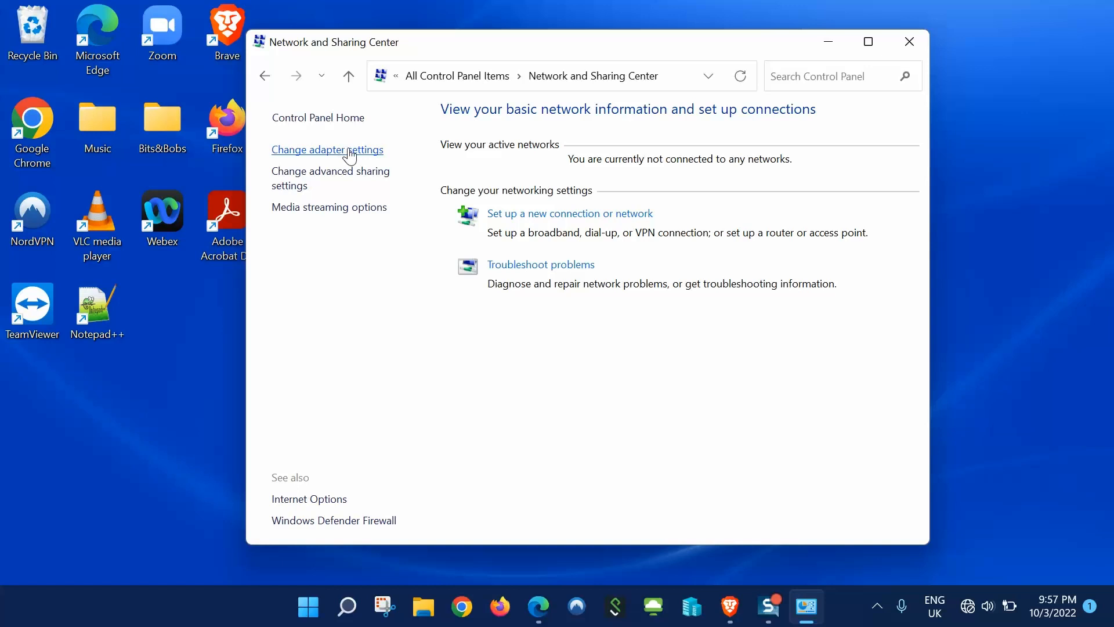
{"action": "left_click", "coordinate": [327, 150]}
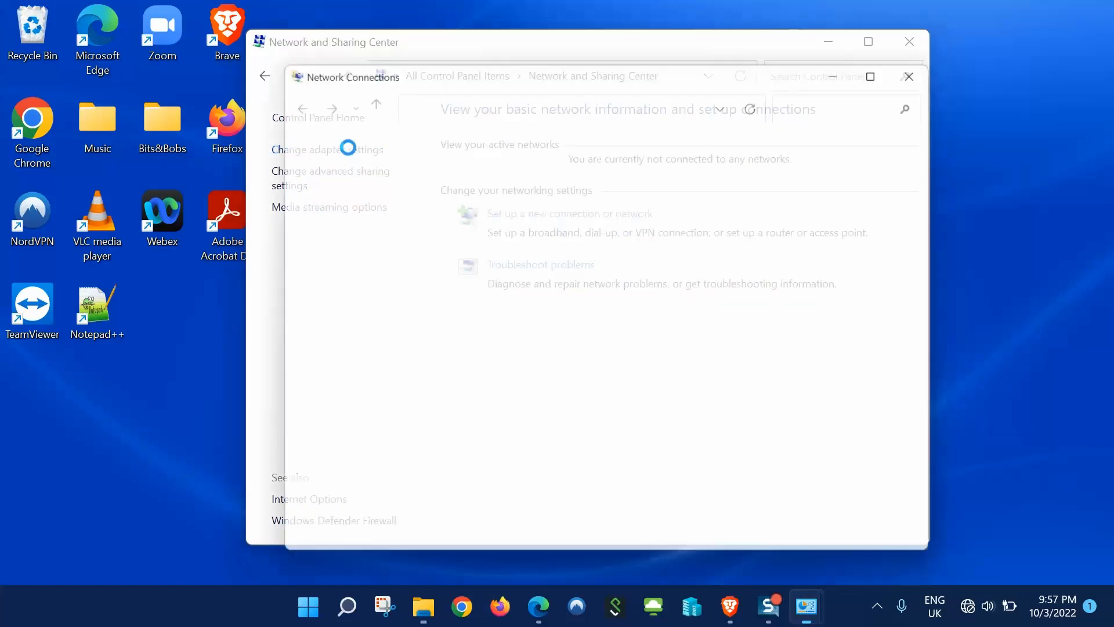
Enable the disabled Wi-Fi adapter and verify the Internet toggle reappears in quick settings
{"action": "left_click", "coordinate": [326, 150]}
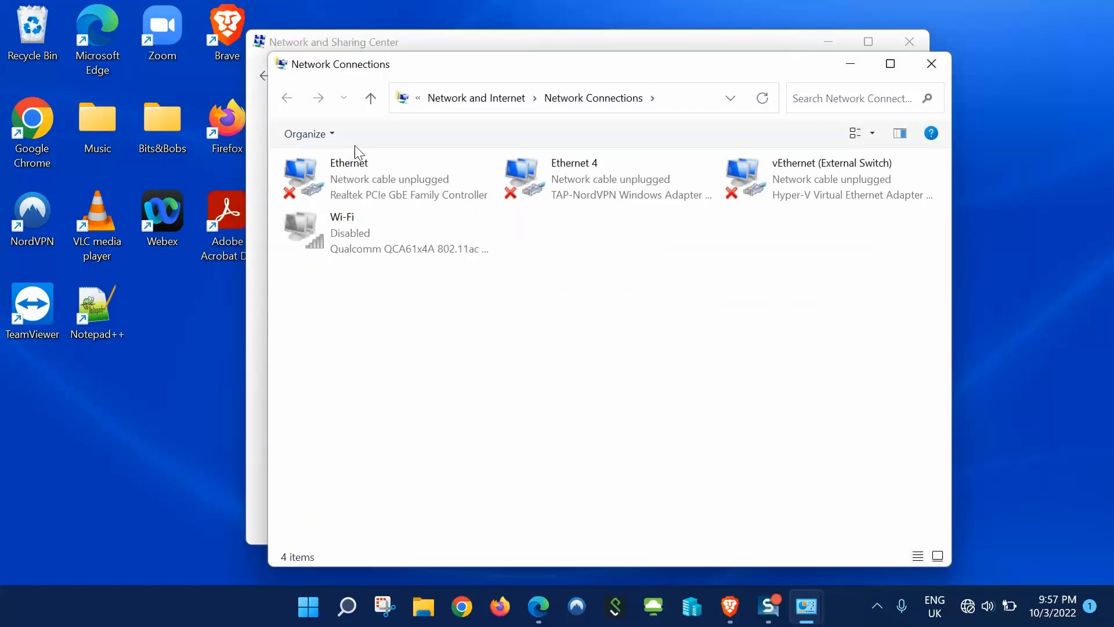
{"action": "left_click", "coordinate": [355, 232]}
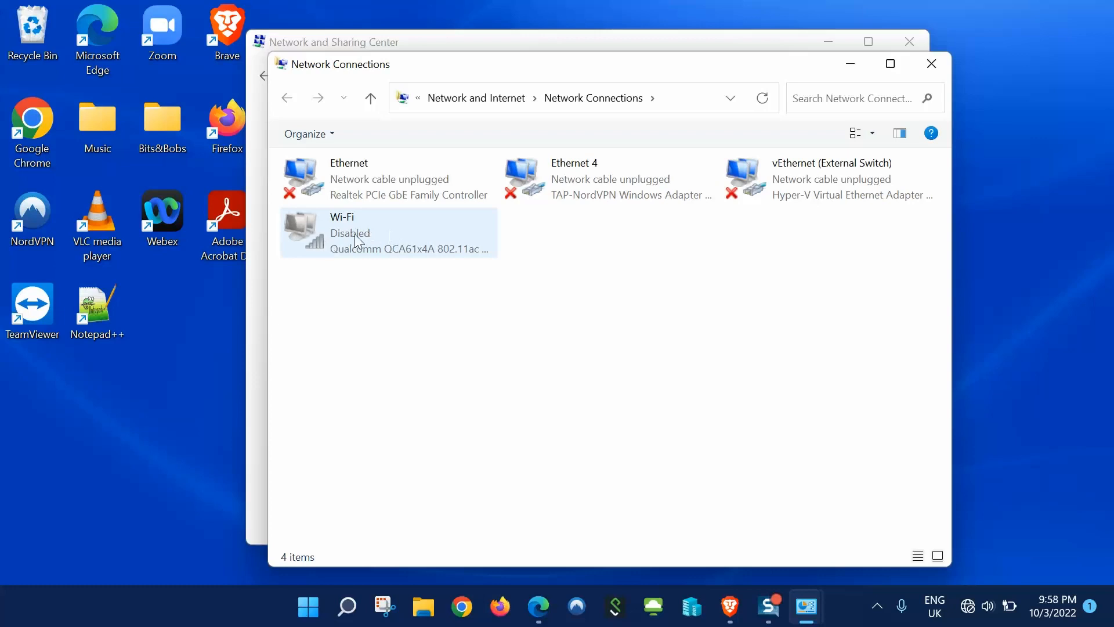
{"action": "left_click", "coordinate": [362, 232]}
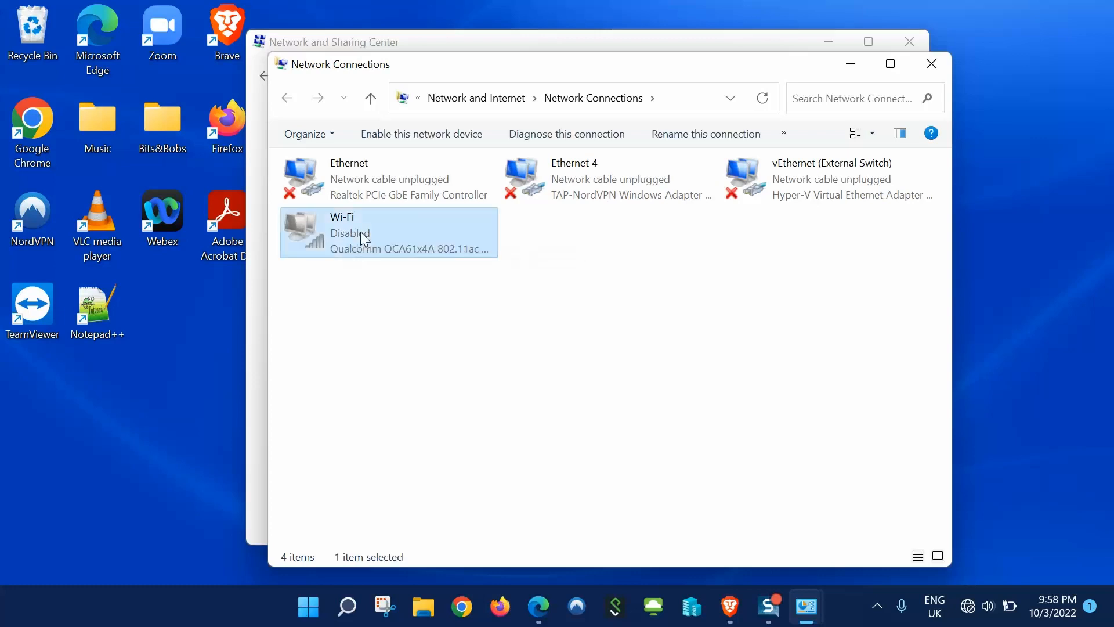
{"action": "left_click", "coordinate": [422, 133]}
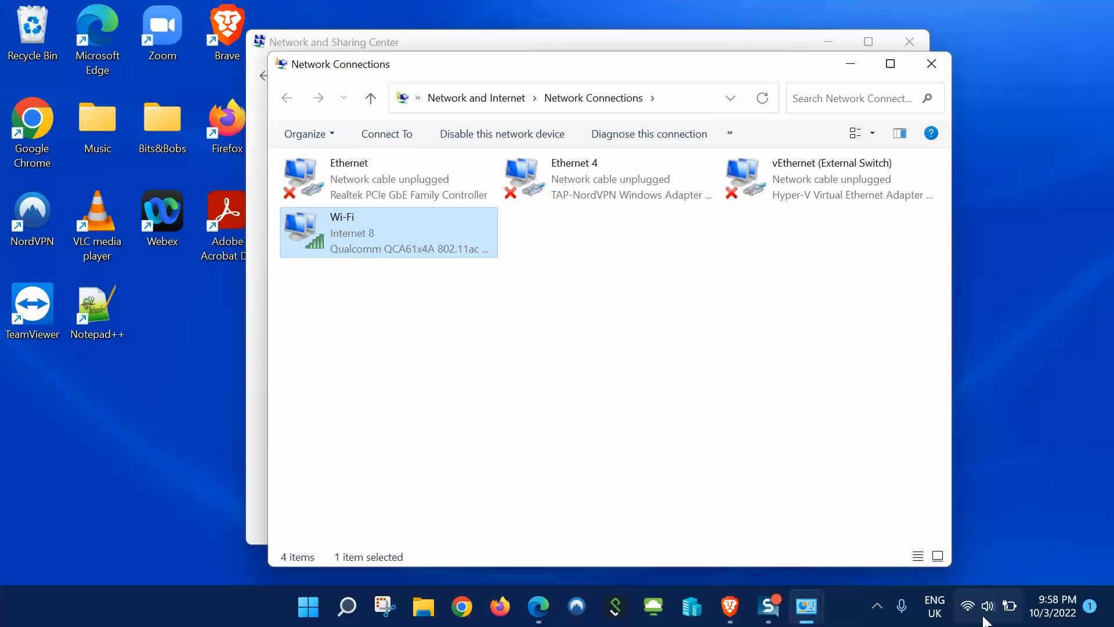
{"action": "left_click", "coordinate": [987, 606]}
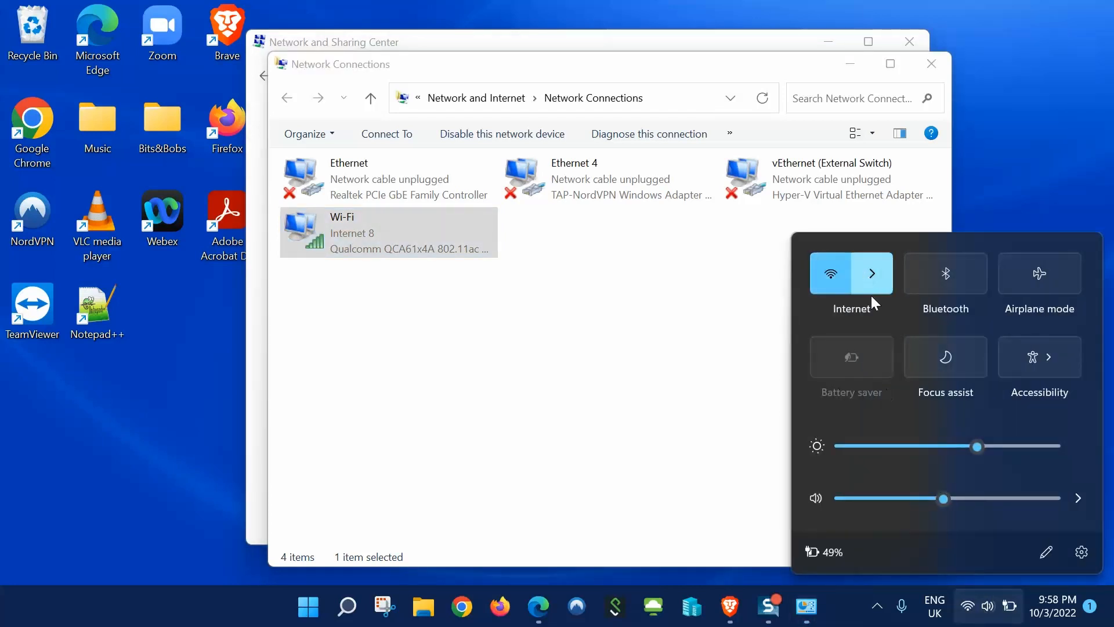